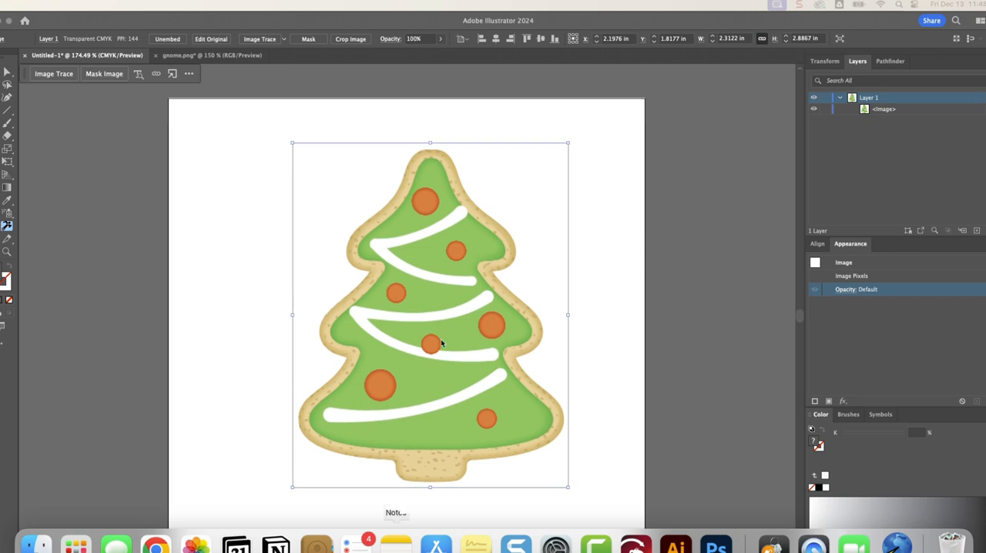
mouse_move(715, 545)
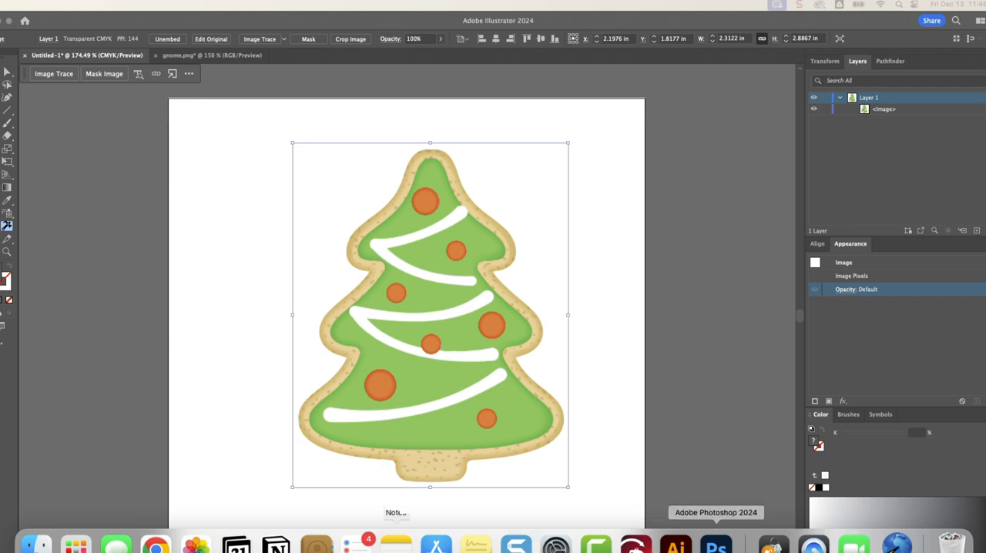
Add a Black & White adjustment and pull the colour sliders to -200 so the cookie goes solid black
left_click(715, 546)
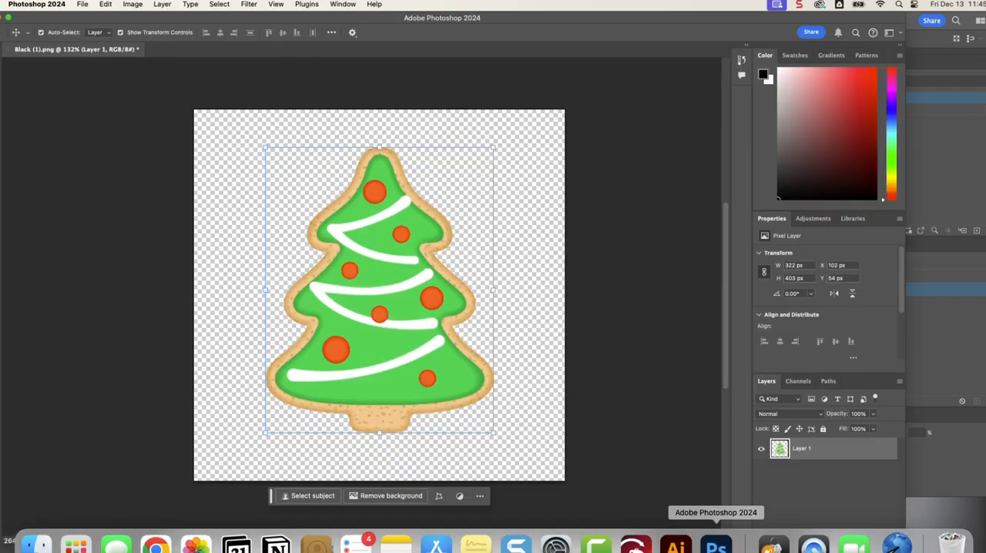
mouse_move(373, 367)
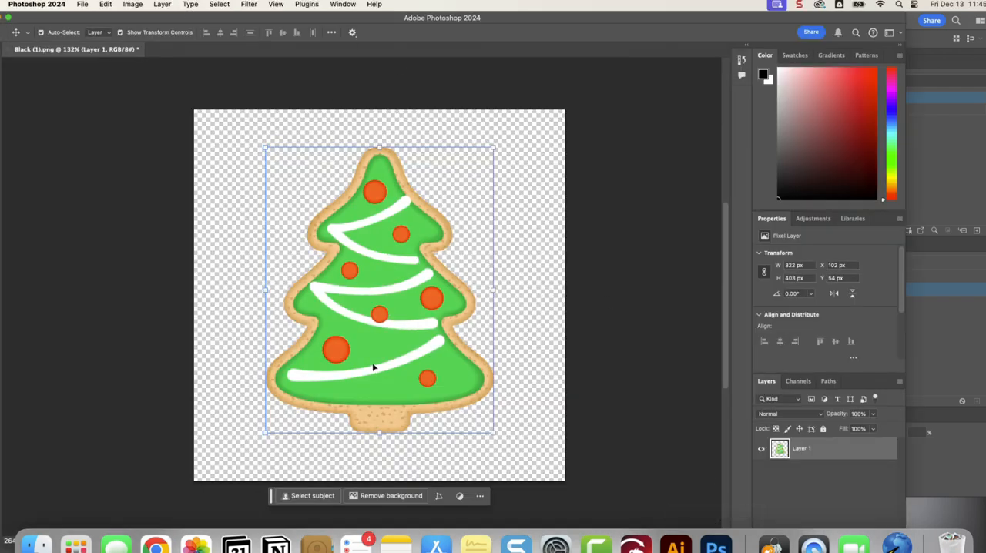
mouse_move(813, 219)
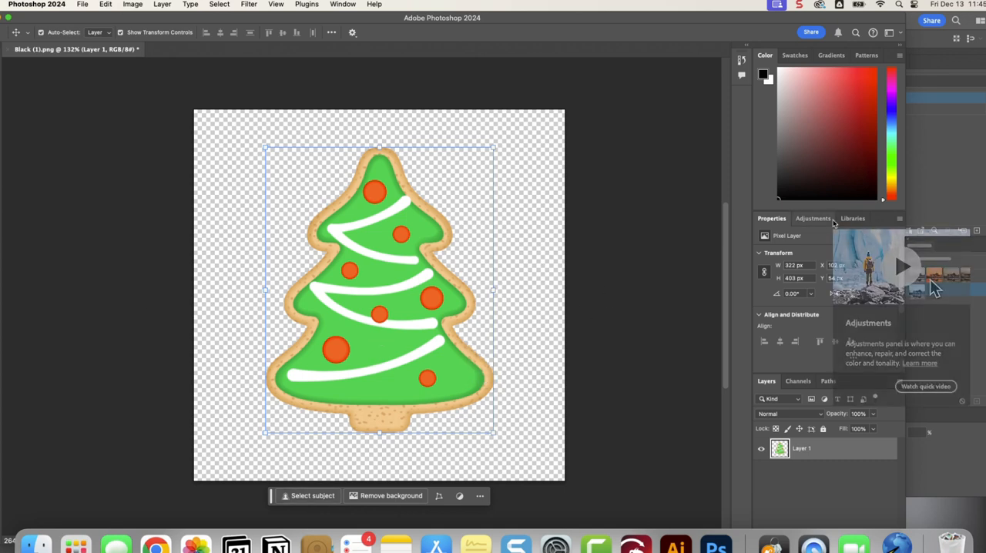
left_click(813, 219)
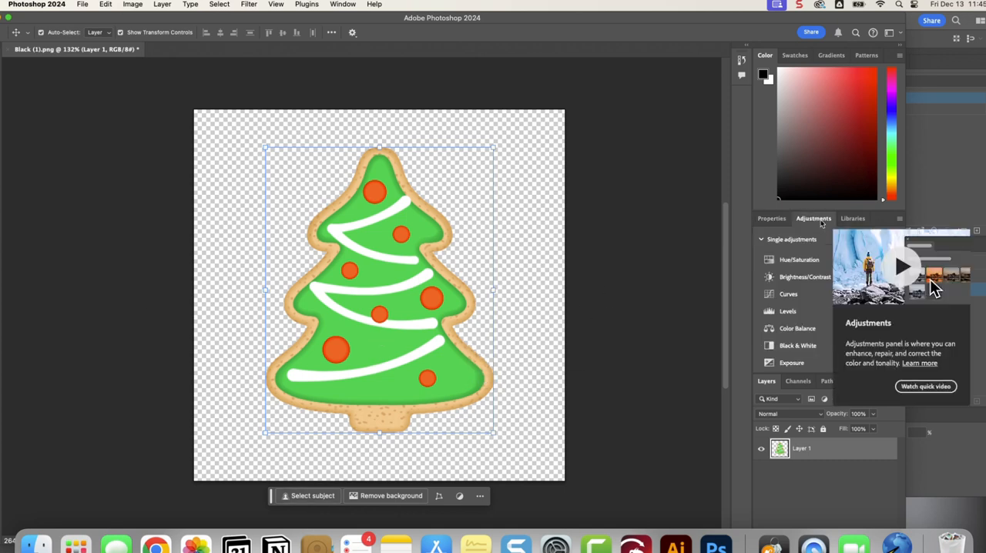
left_click(767, 345)
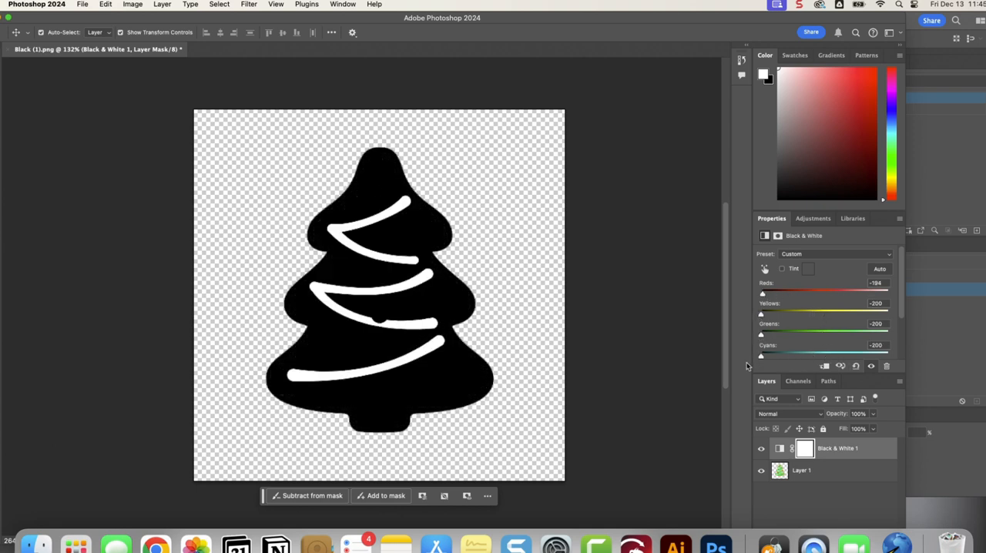
left_click(801, 470)
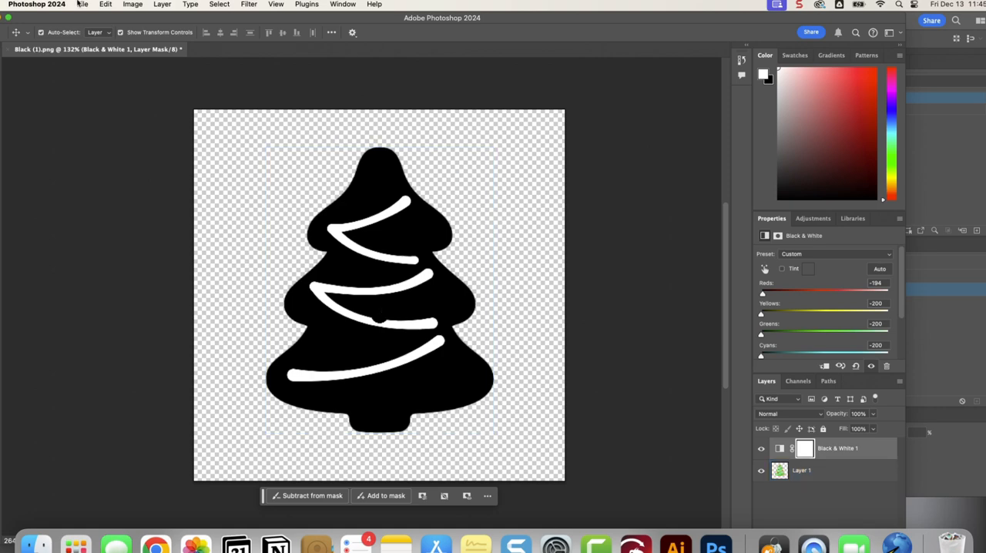
Export the silhouette via Export As as a PNG named Tree saved into Downloads
left_click(82, 3)
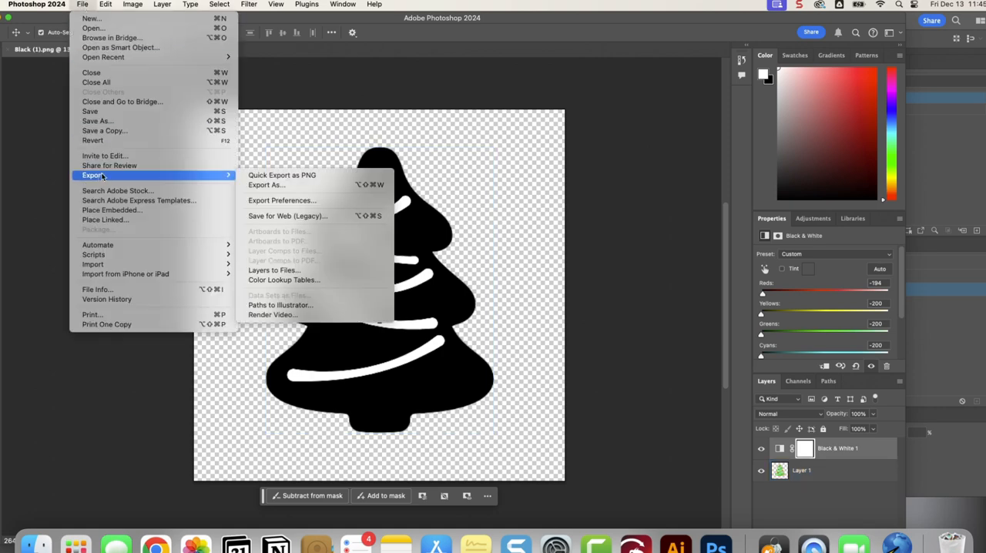
left_click(265, 185)
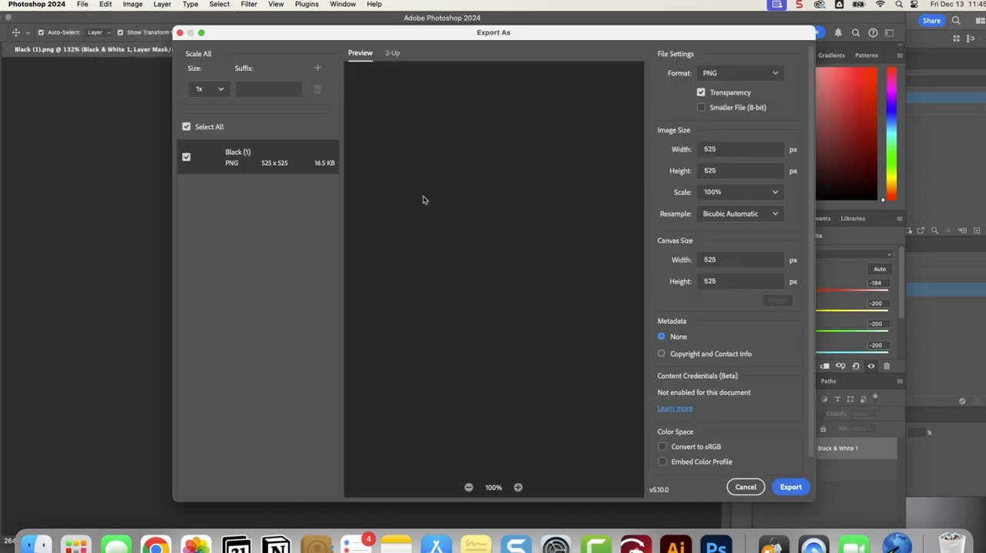
left_click(790, 486)
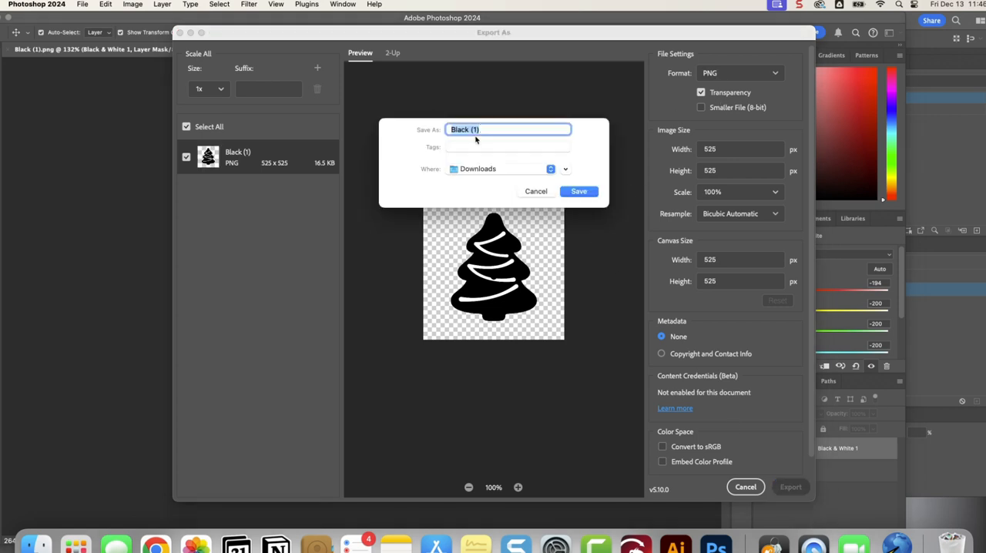
type("Tree")
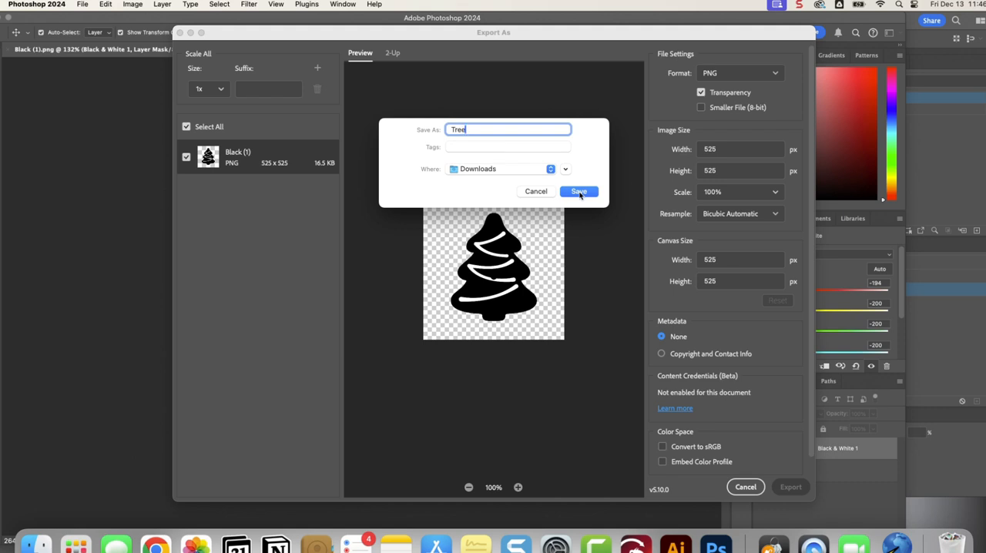
left_click(579, 191)
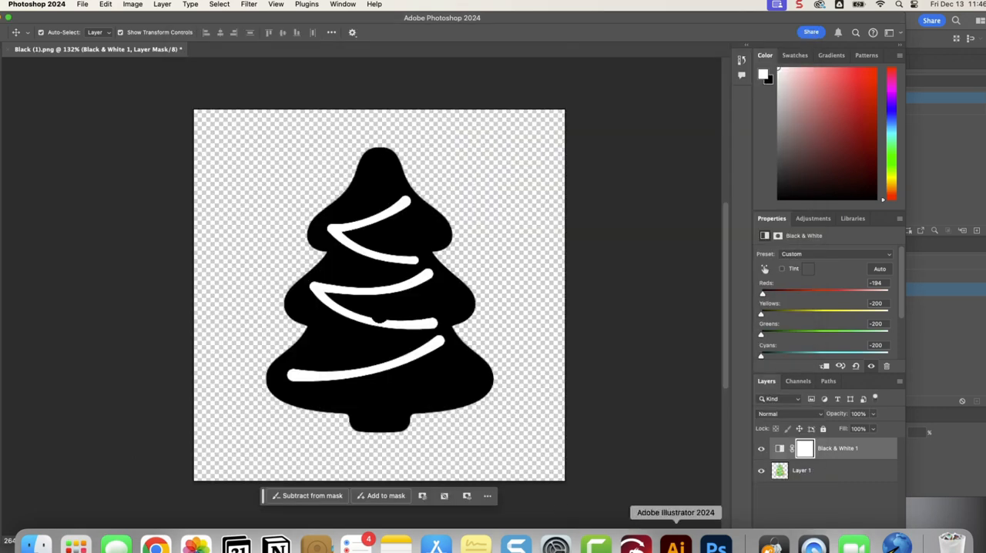
Place Tree.png onto the Illustrator artboard beside the colour cookie at a larger size
left_click(675, 546)
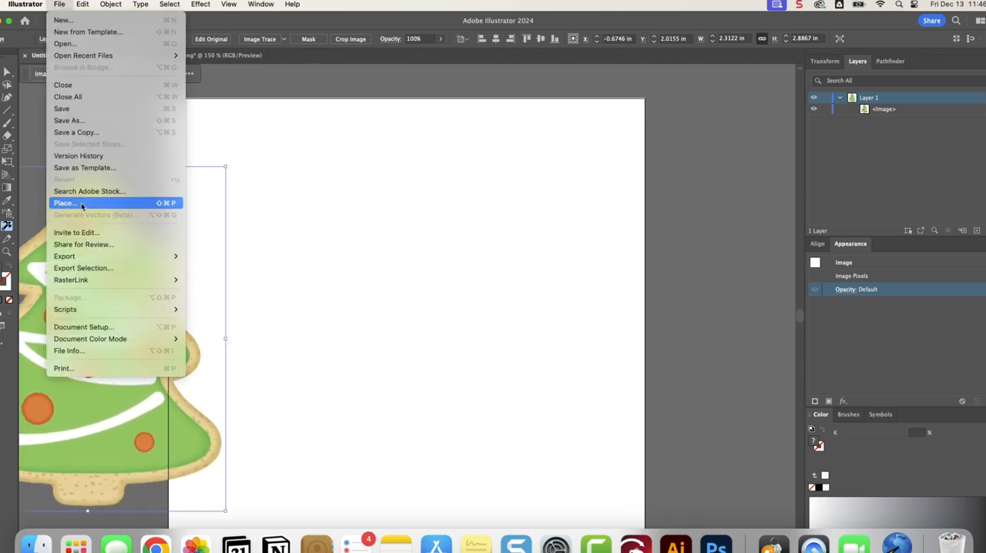
left_click(65, 204)
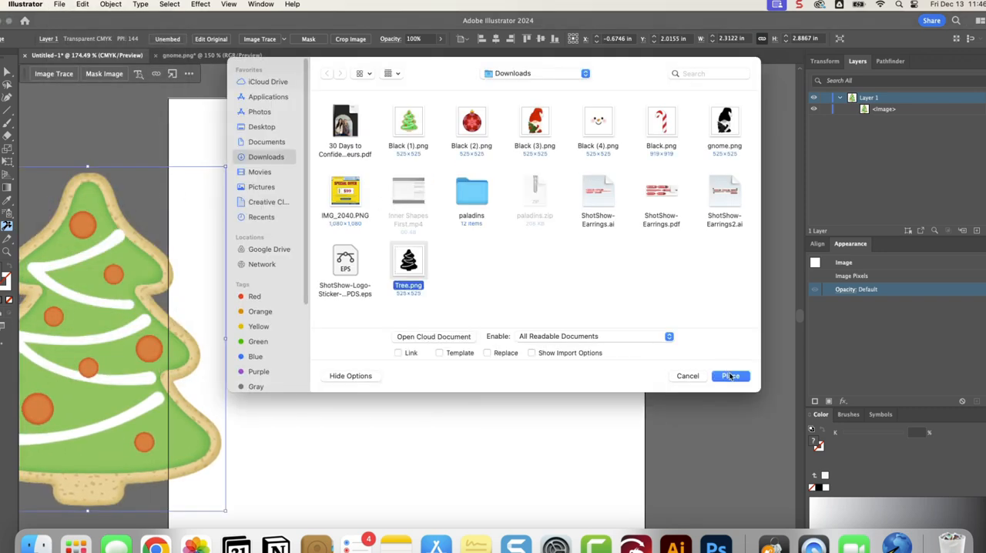
left_click(730, 376)
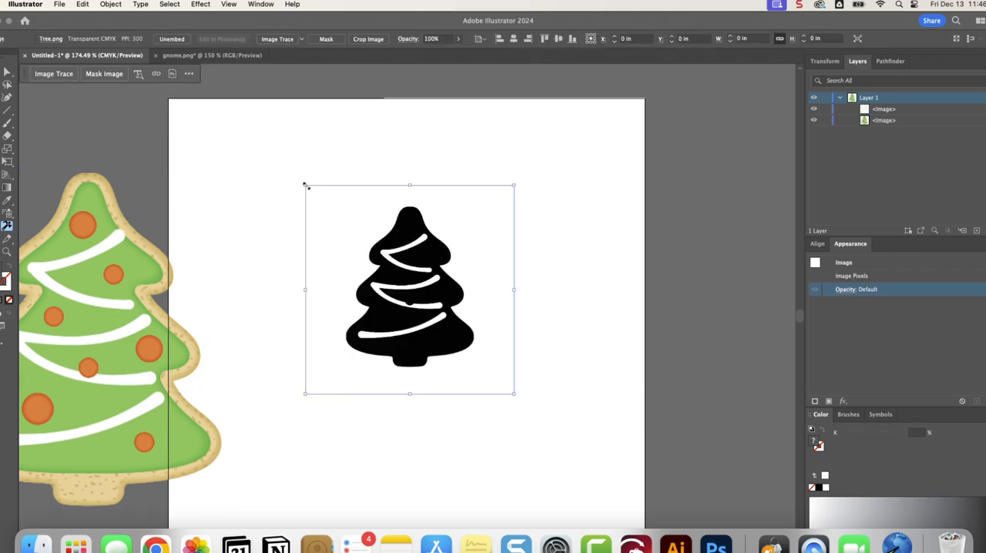
left_click_drag(515, 184, 527, 172)
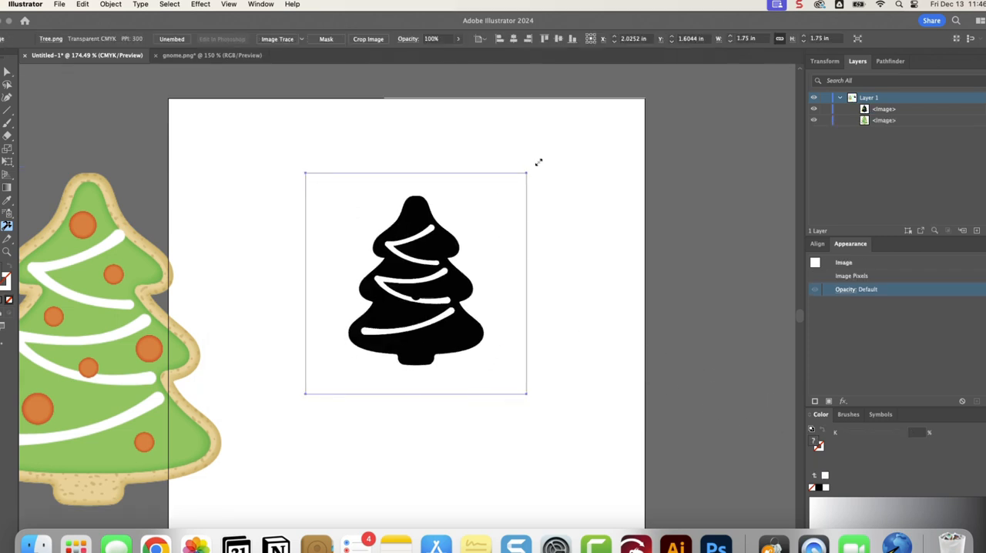
Image Trace the silhouette, expand it to paths and swap fill and stroke for a thin outline
left_click(111, 5)
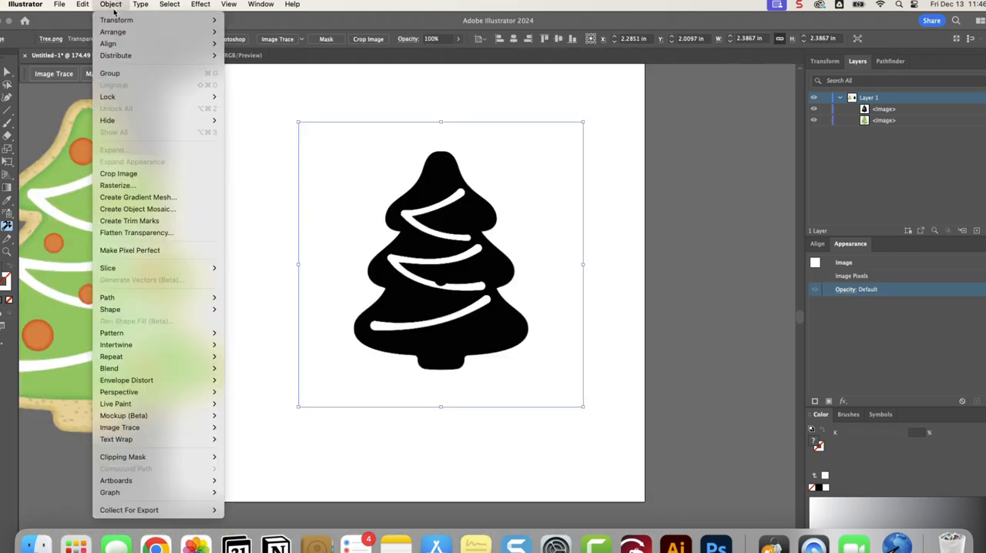
mouse_move(120, 428)
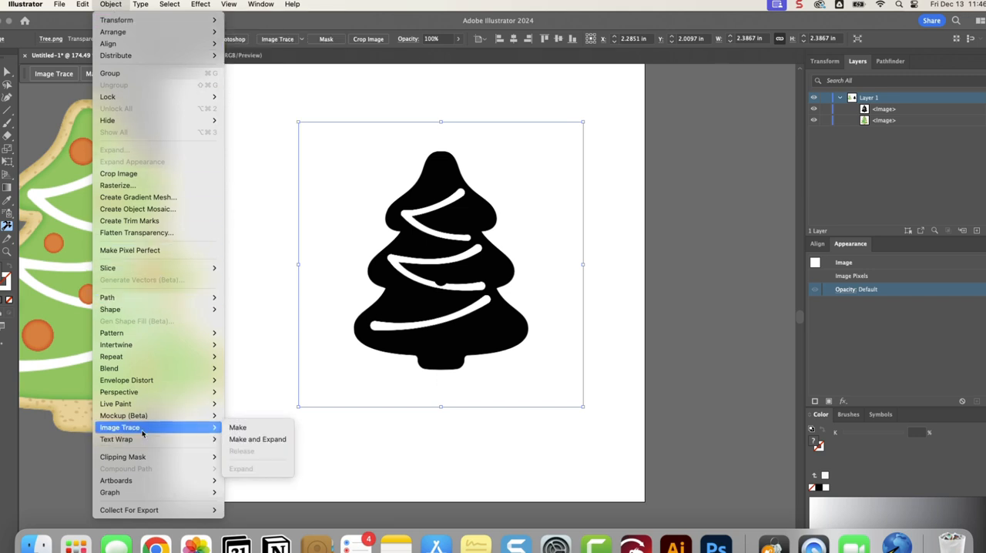
left_click(257, 439)
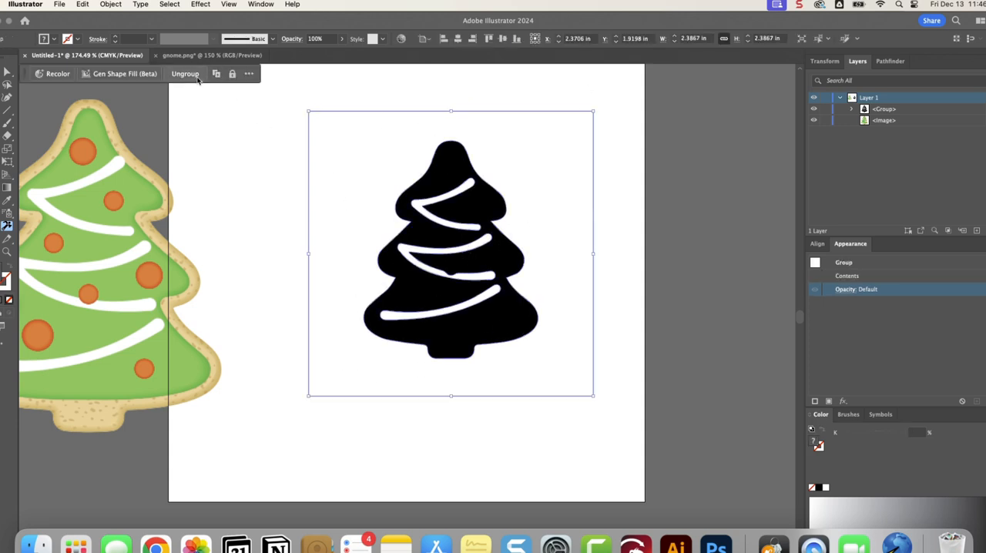
left_click(185, 74)
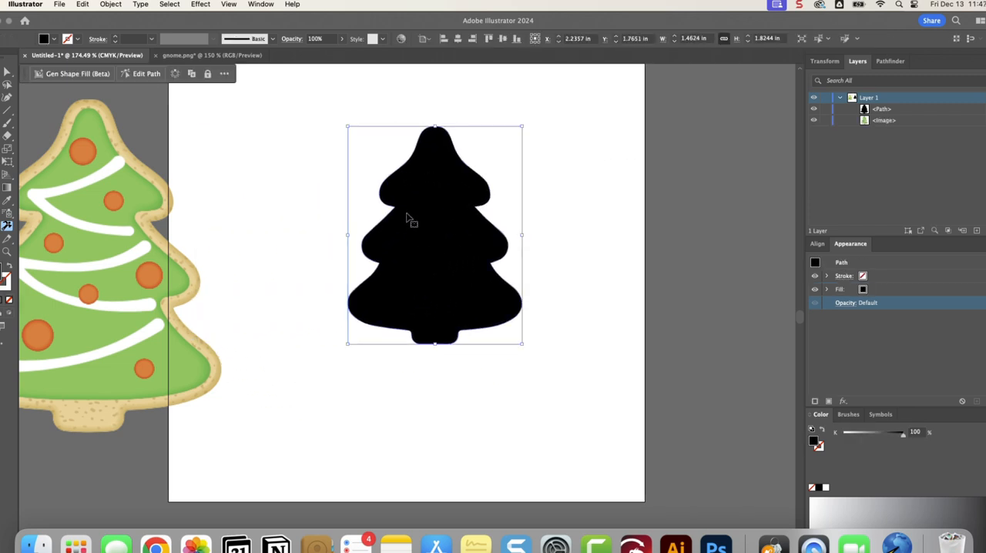
left_click(111, 5)
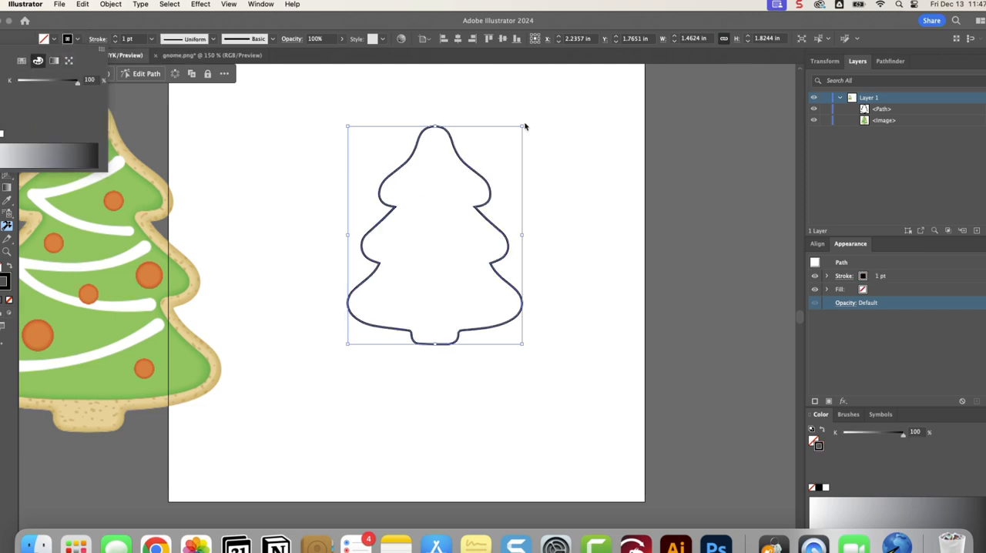
Draw a small circle with the Ellipse Tool at the tree's tip to form the hanging ring
left_click(406, 88)
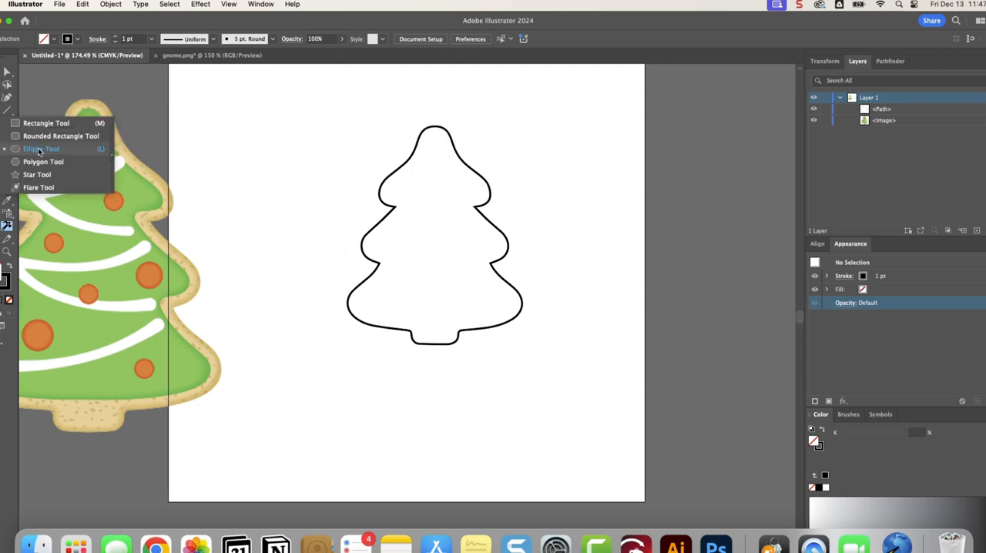
left_click(42, 148)
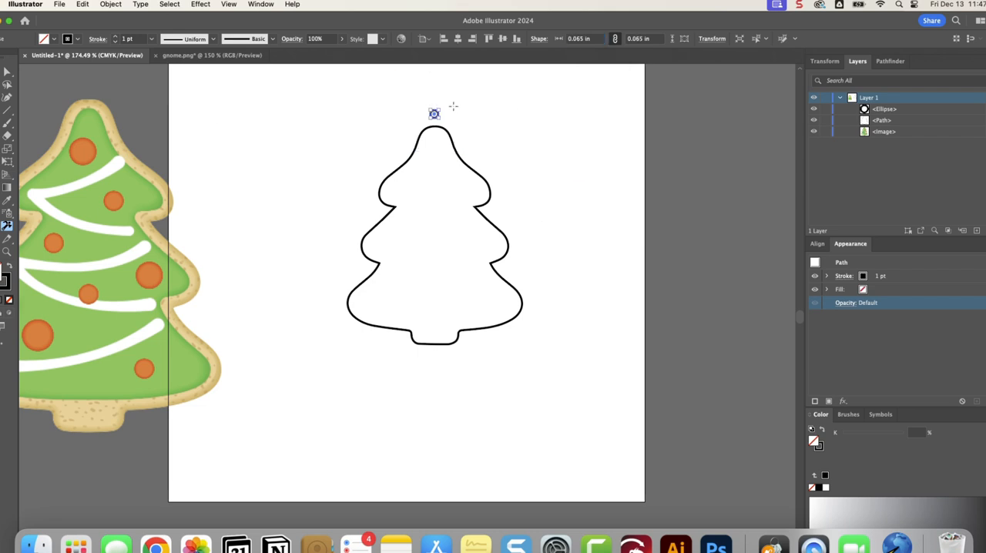
left_click_drag(435, 114, 455, 125)
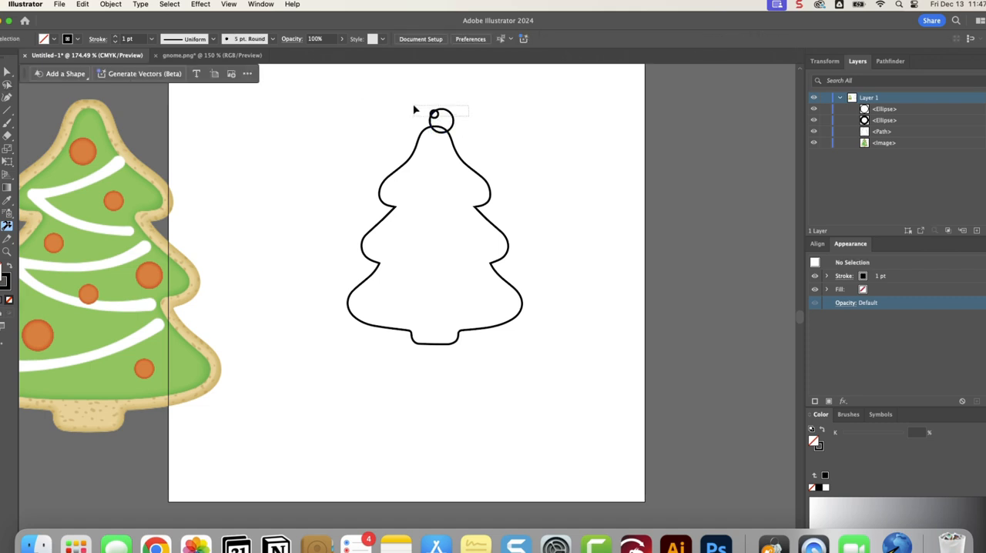
left_click(439, 120)
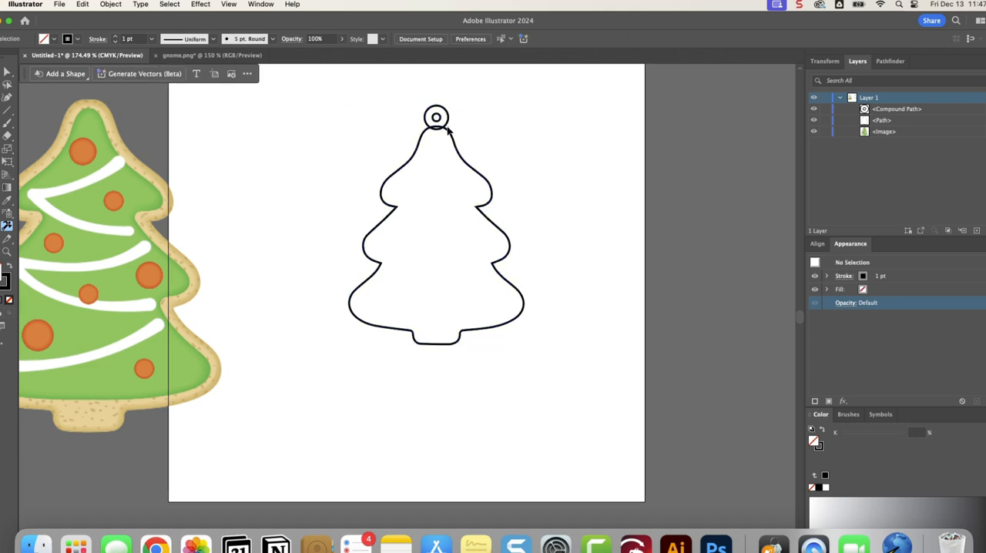
Select the loop ring at the top of the tree outline
left_click(436, 117)
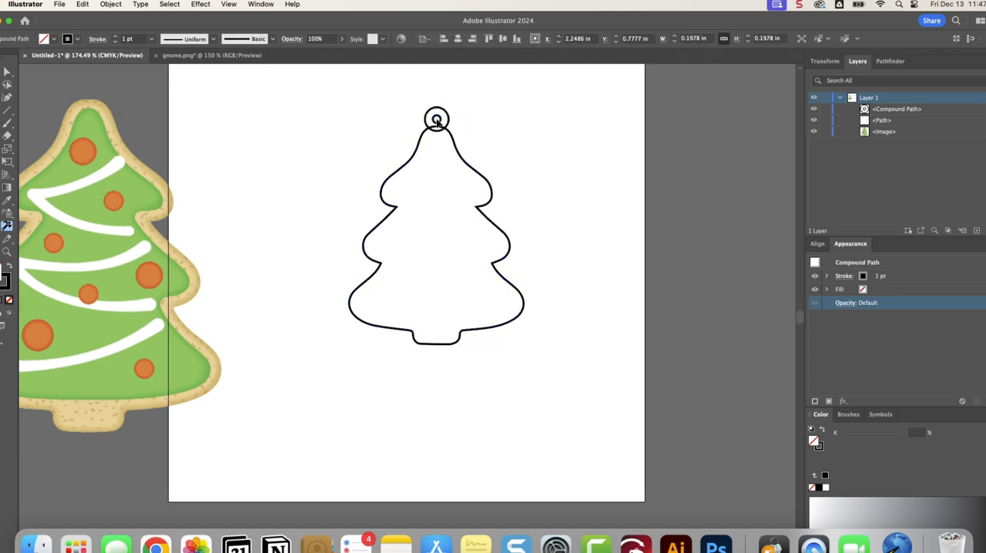
left_click(436, 120)
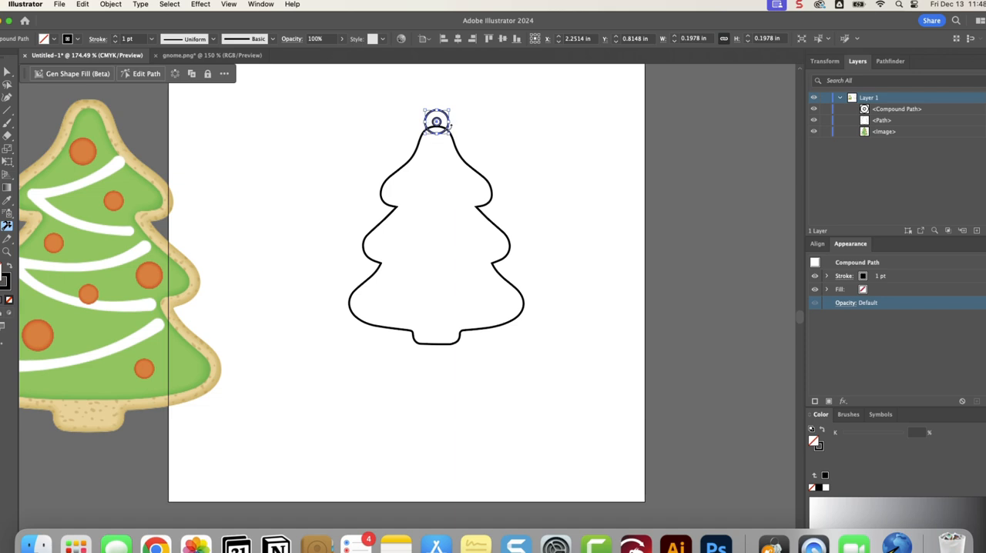
mouse_move(453, 154)
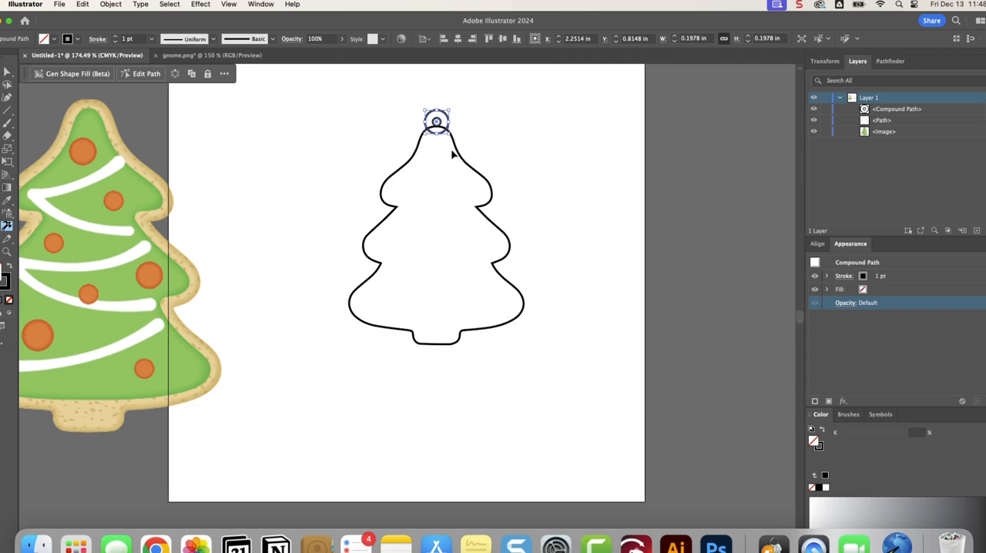
mouse_move(484, 136)
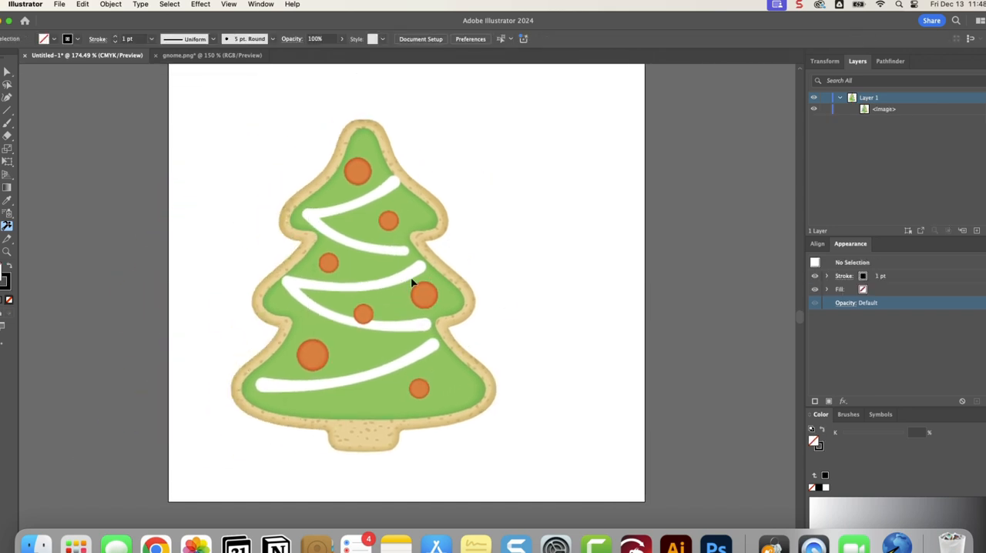
Select the cookie image and start a Curvature Tool path at its upper-left edge
left_click(409, 277)
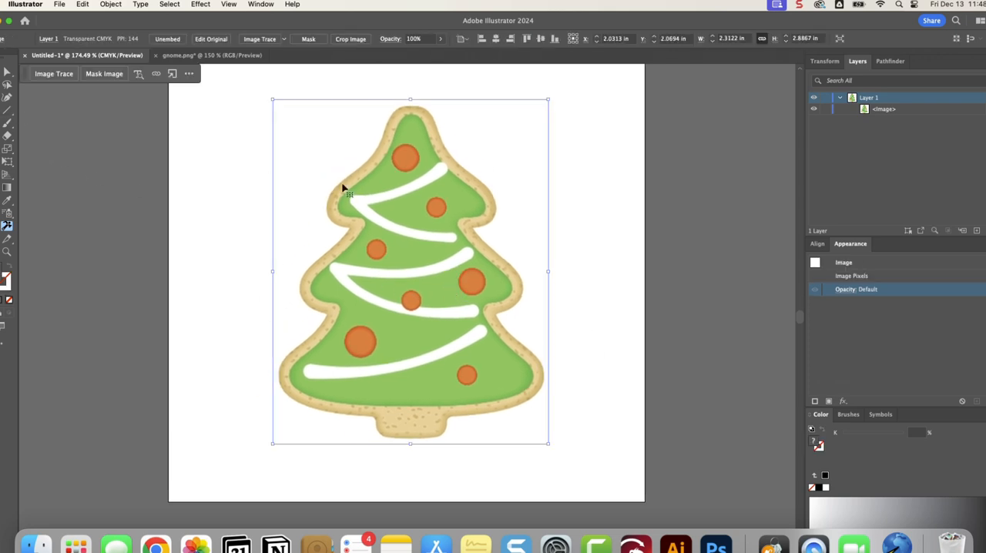
mouse_move(7, 102)
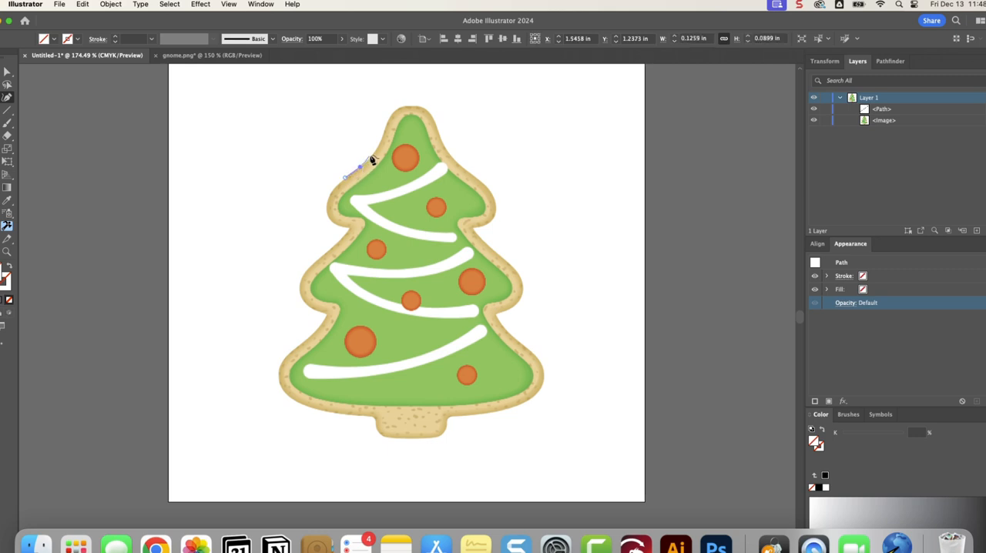
left_click_drag(357, 158, 373, 169)
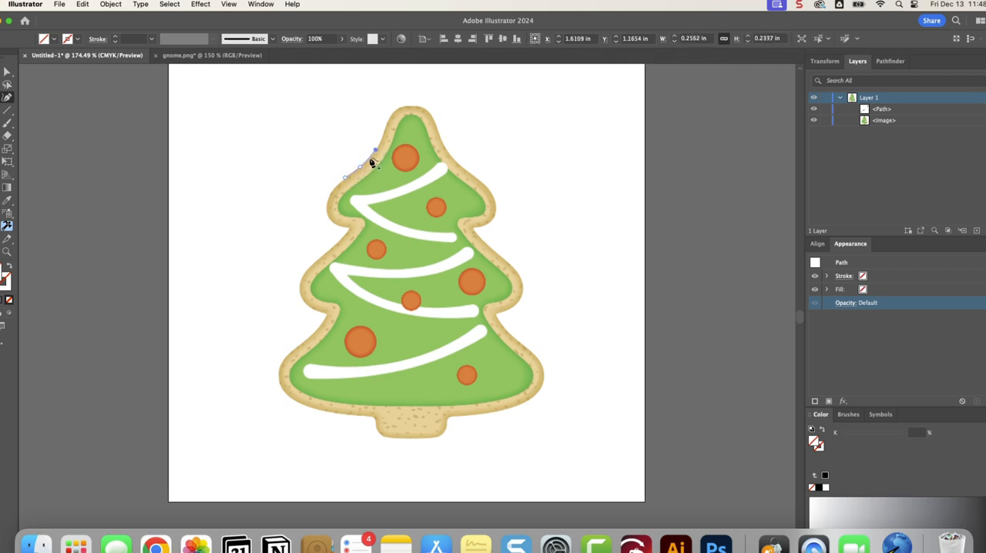
mouse_move(370, 151)
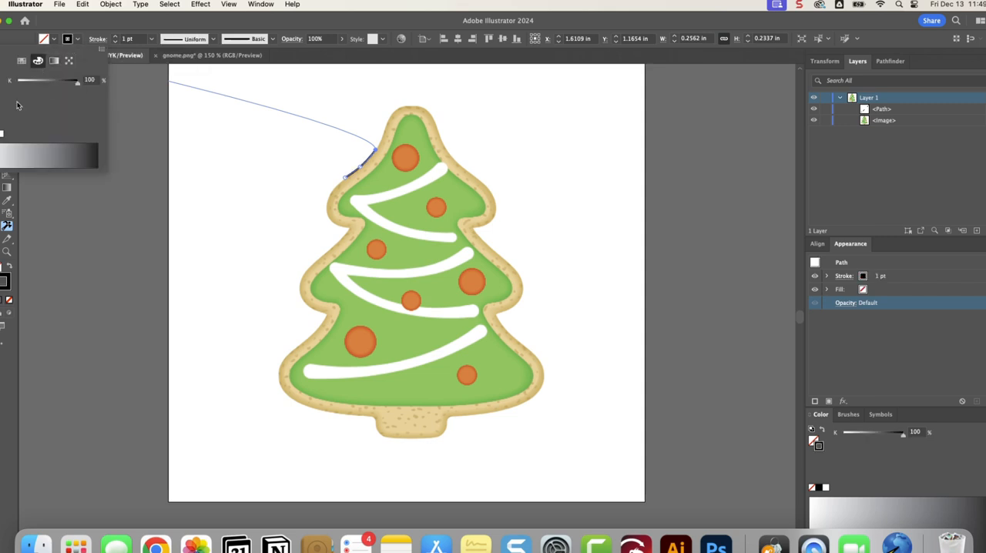
mouse_move(386, 145)
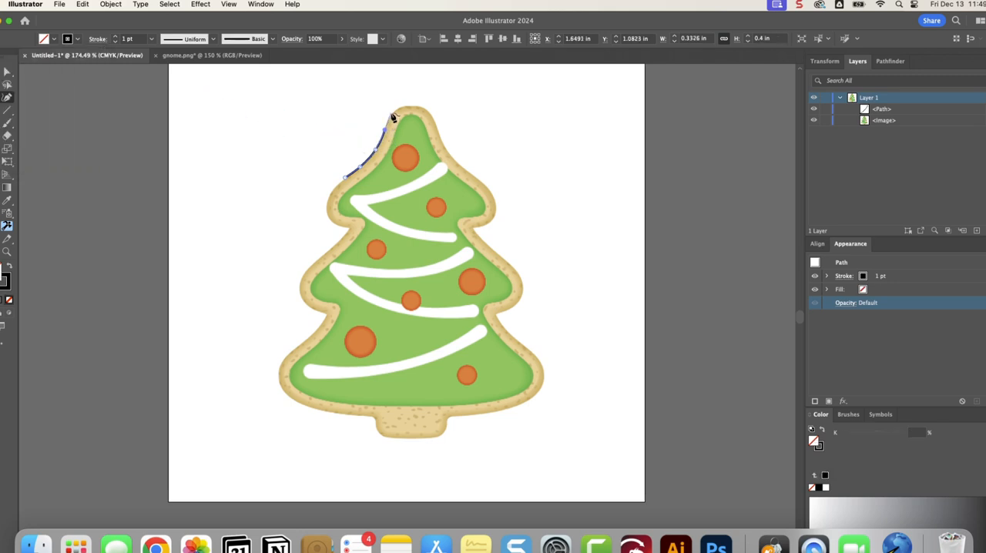
Add nodes across the cookie's top, down the right edge and branch notch to the trunk's bottom right
left_click_drag(393, 115, 402, 108)
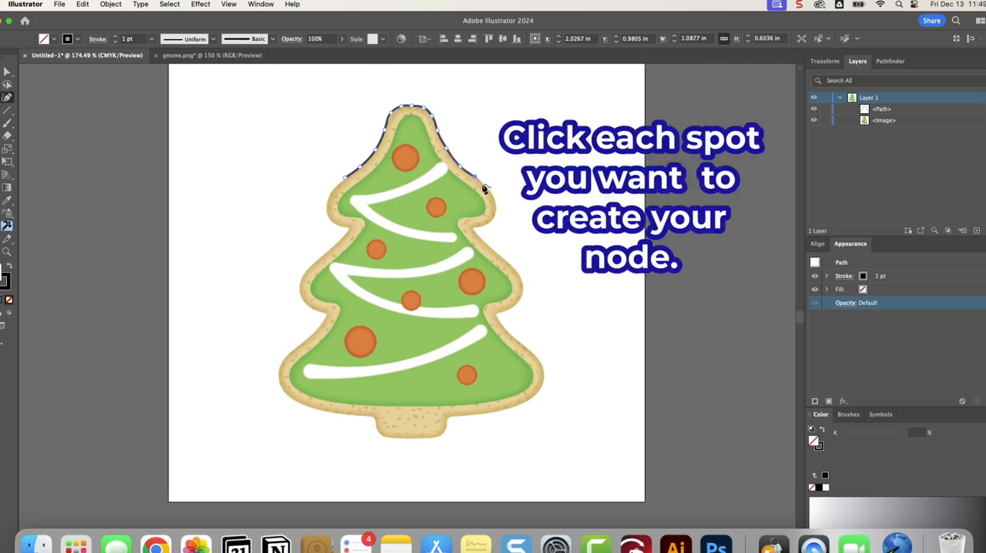
left_click(490, 194)
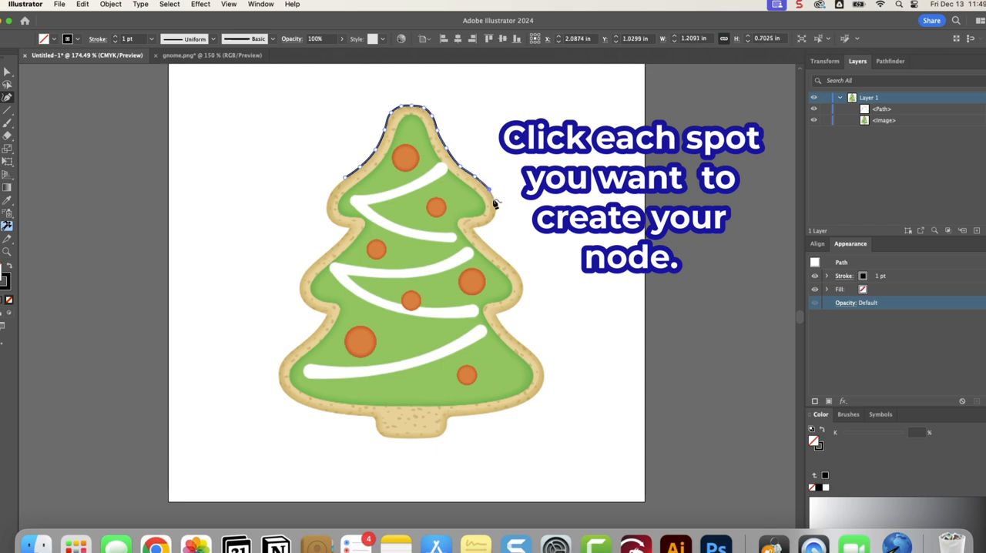
left_click(493, 203)
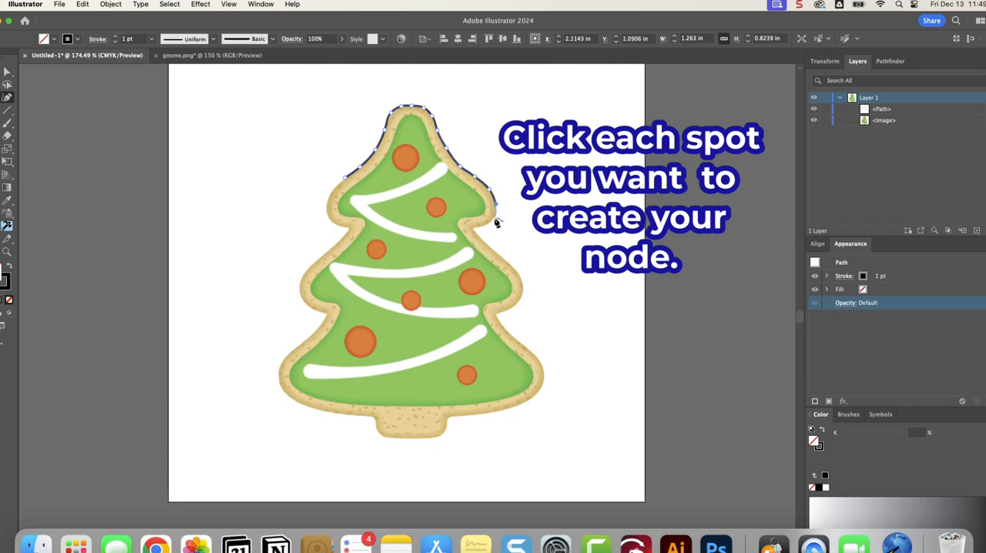
left_click(497, 210)
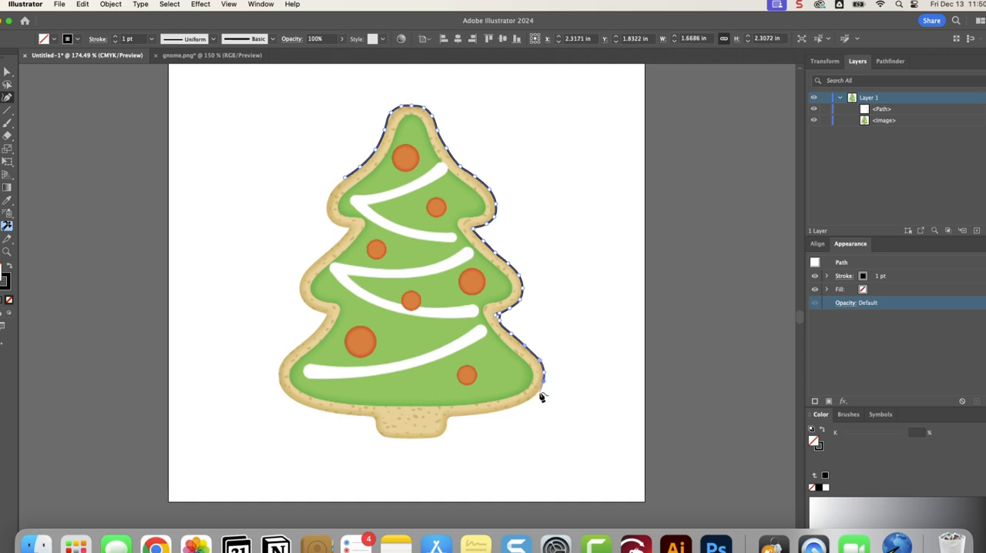
left_click_drag(543, 397, 485, 416)
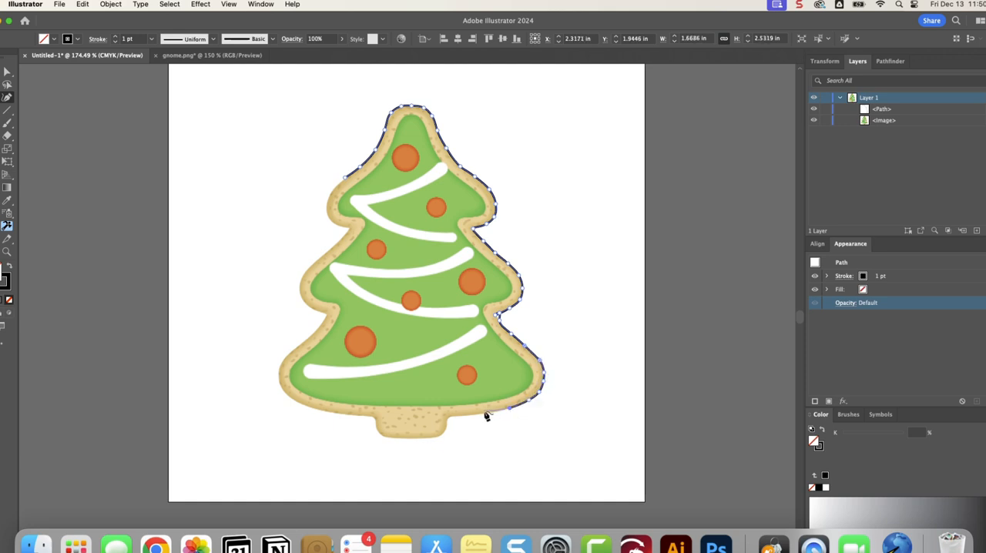